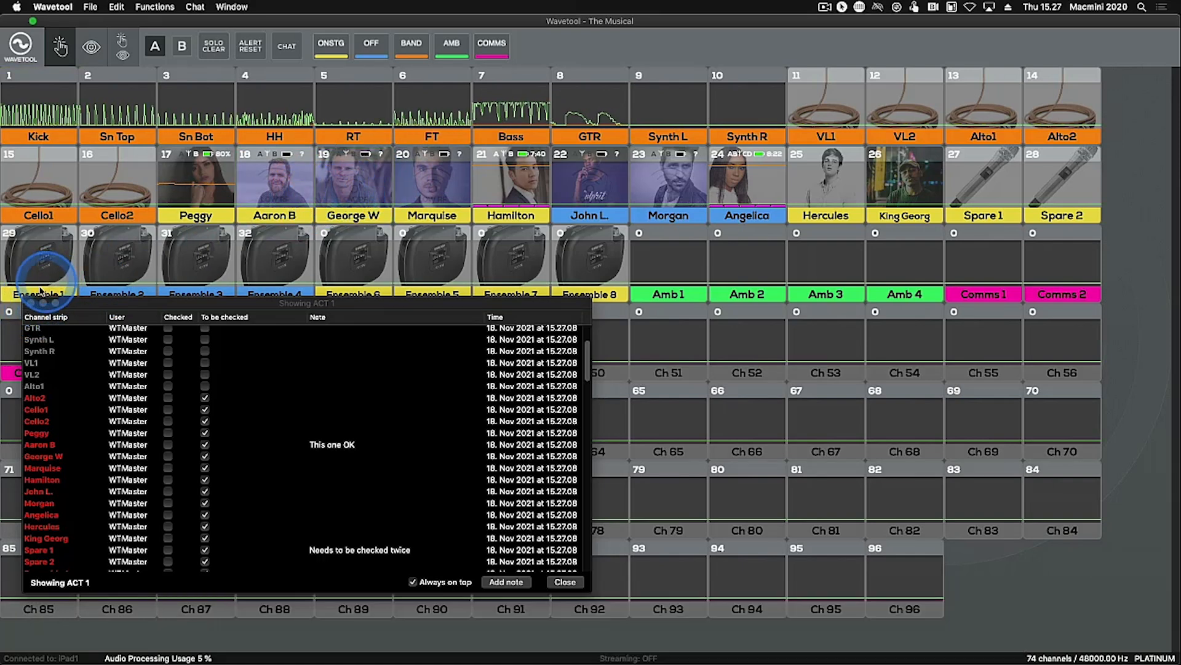
# Close the Act 1 Mic Check window and bring up the mic check options.
pyautogui.click(565, 582)
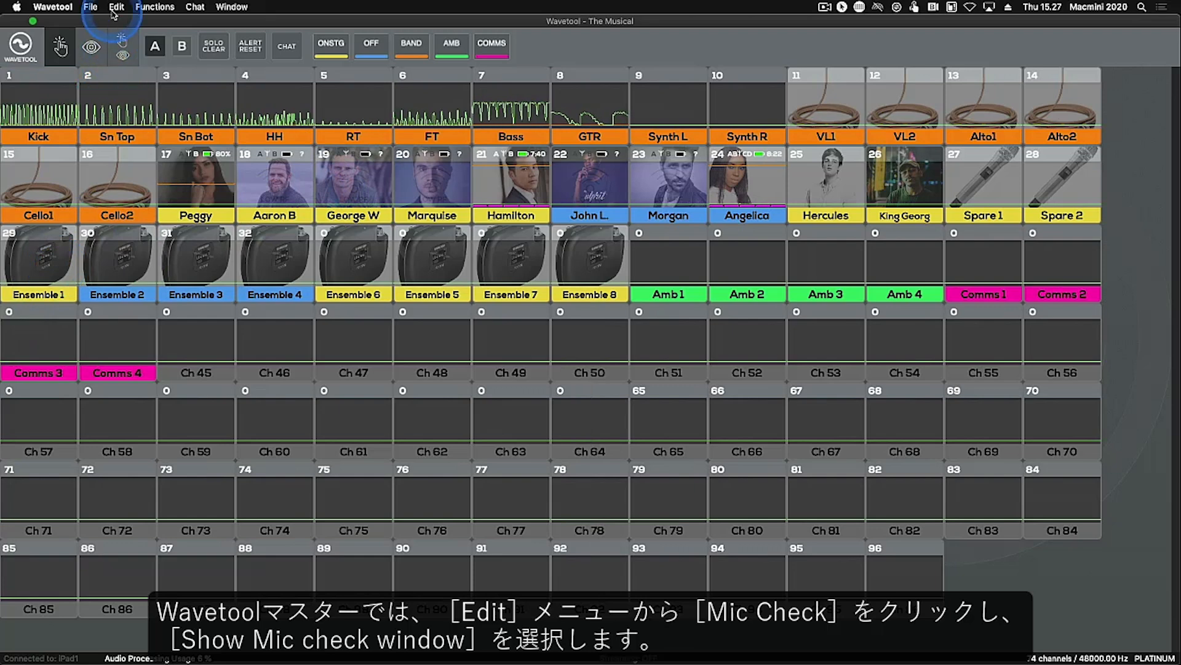
pyautogui.click(116, 7)
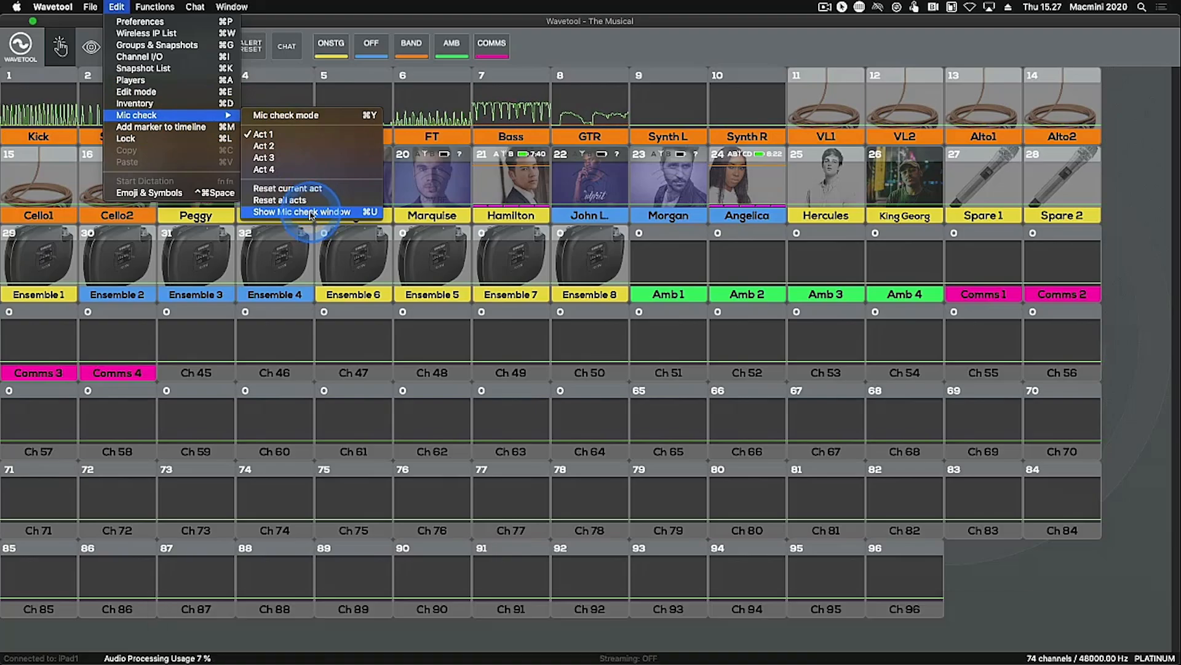
# Reopen the Act 1 mic check window and mark Alto2 and Cello2 as checked.
pyautogui.click(299, 212)
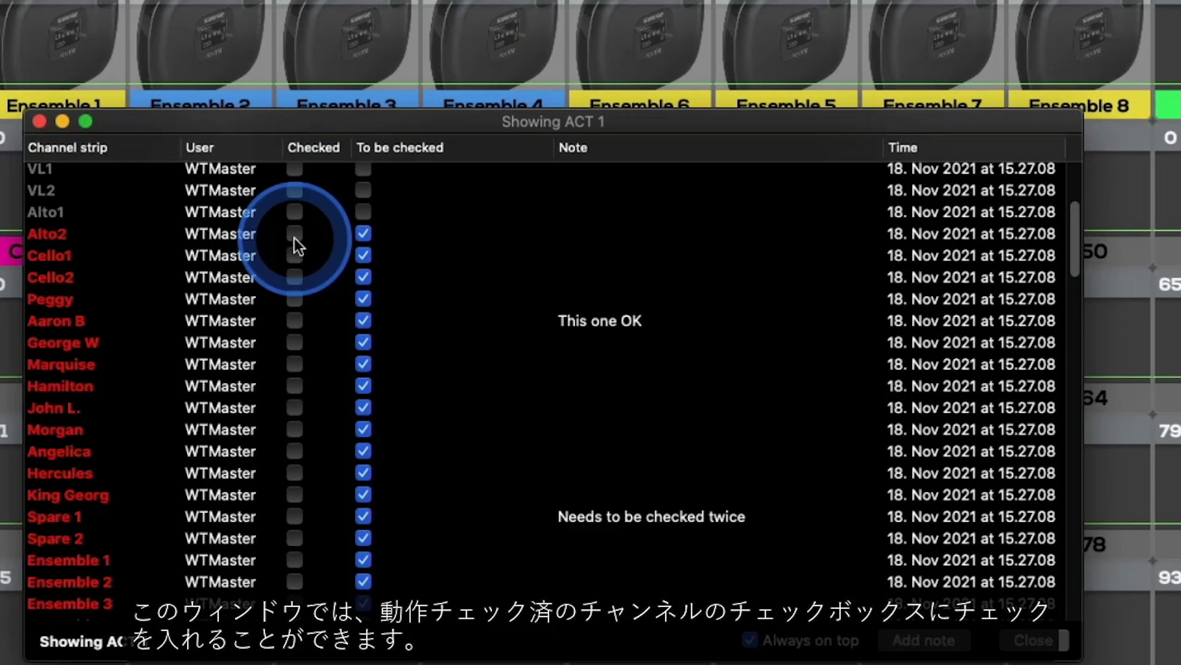
pyautogui.click(294, 284)
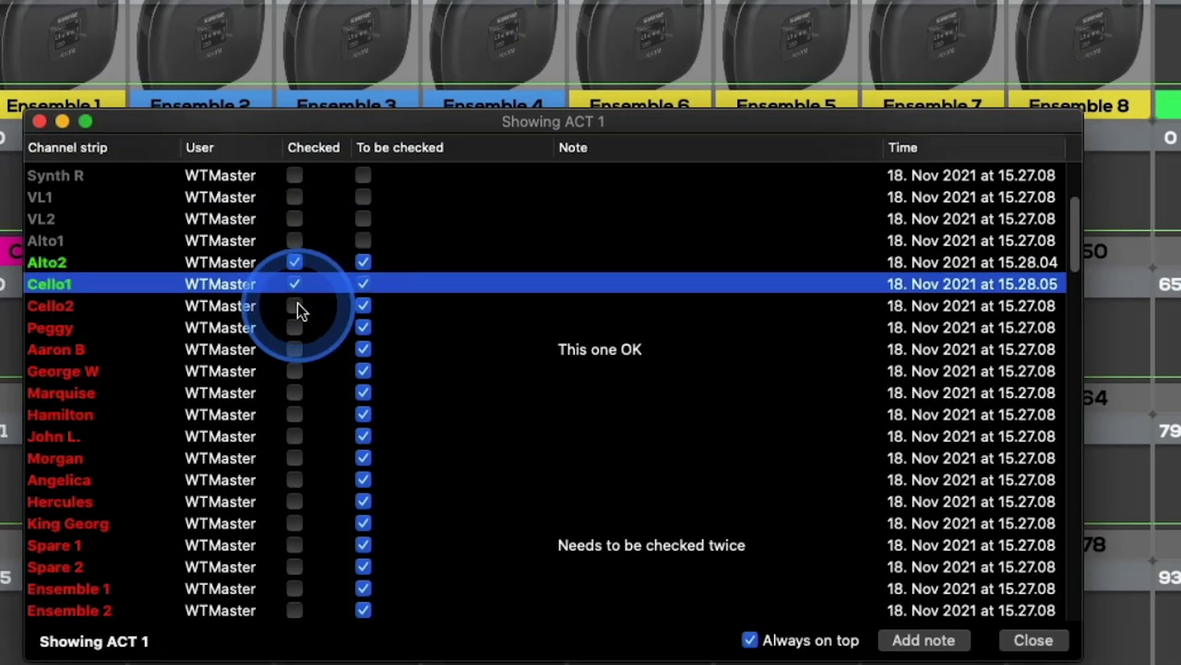
pyautogui.click(294, 305)
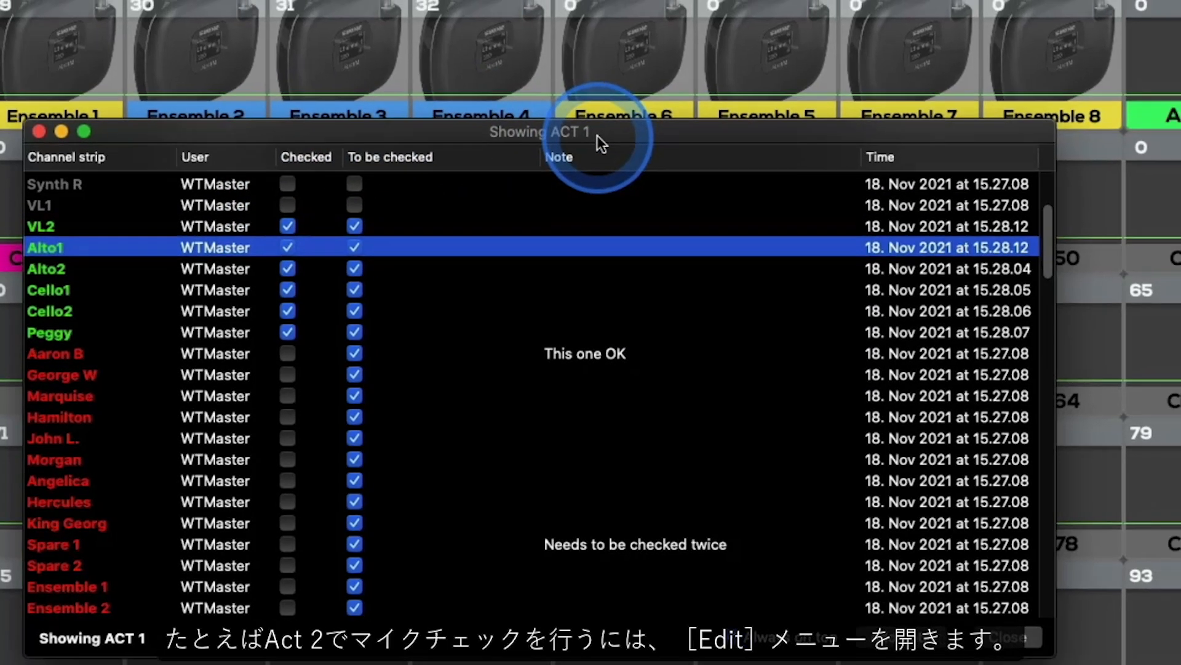
# Switch the mic check to Act 2 and mark VL2 as checked.
pyautogui.click(115, 6)
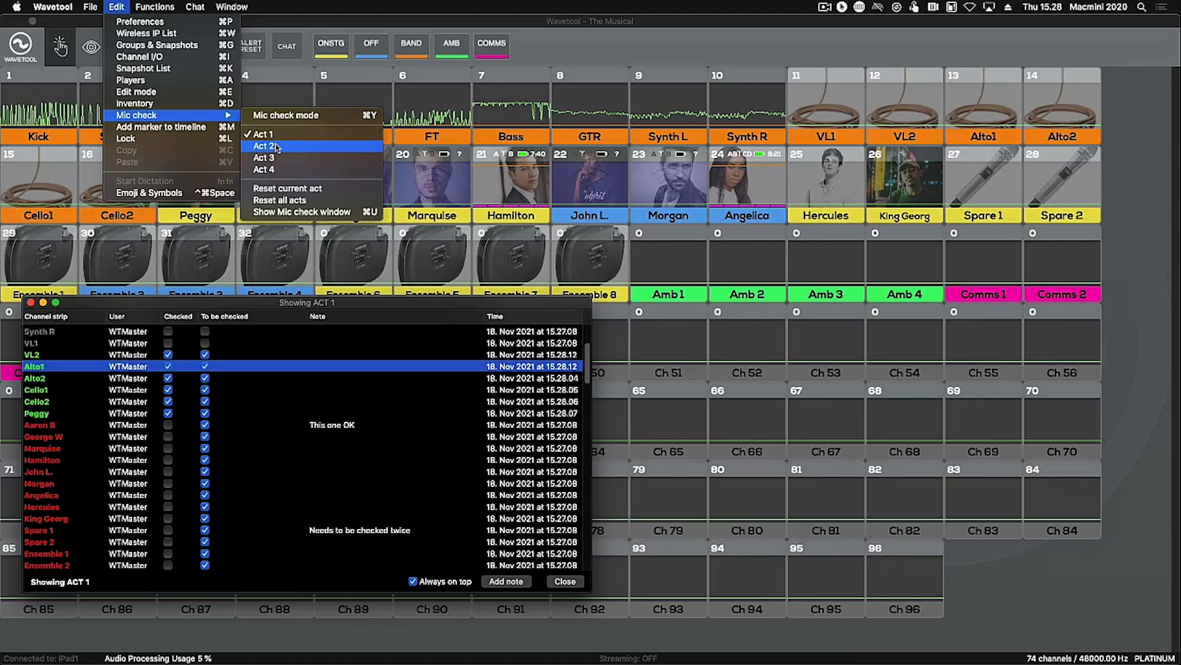
pyautogui.click(264, 145)
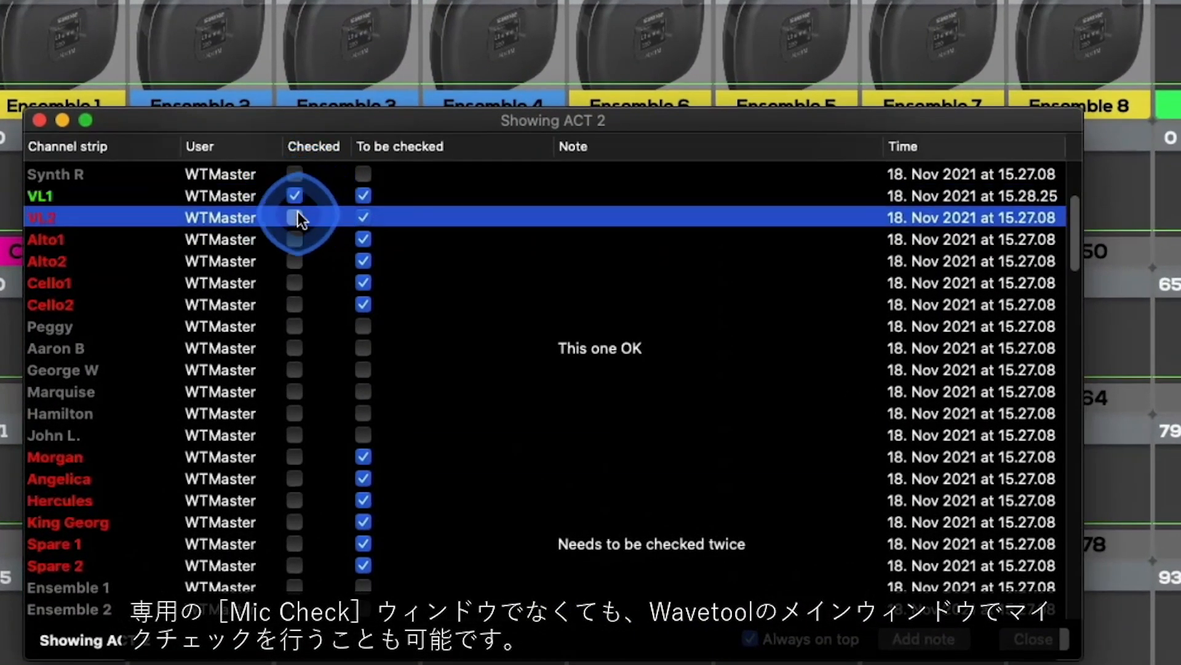
pyautogui.click(294, 217)
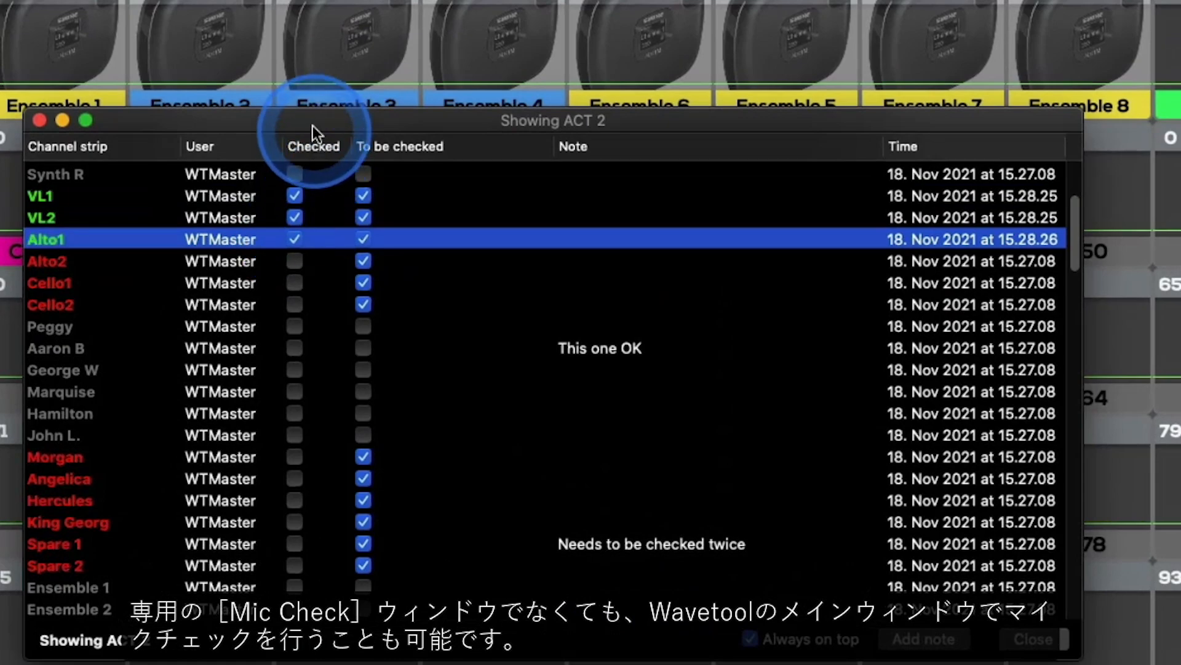
pyautogui.click(114, 6)
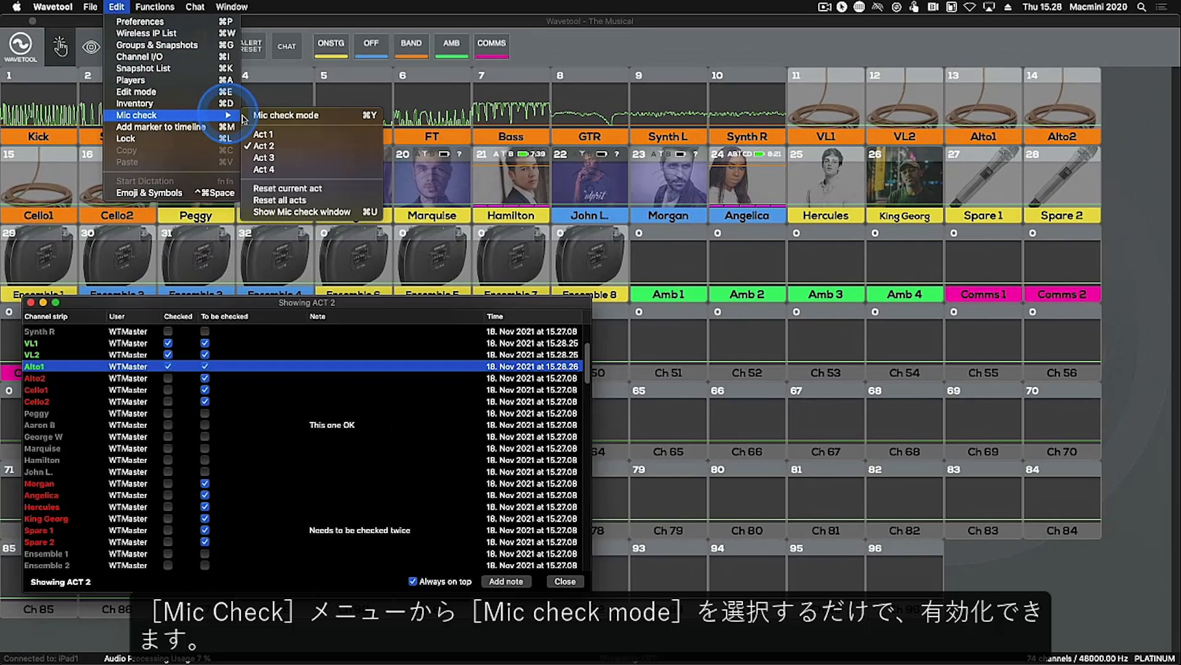
pyautogui.moveTo(307, 116)
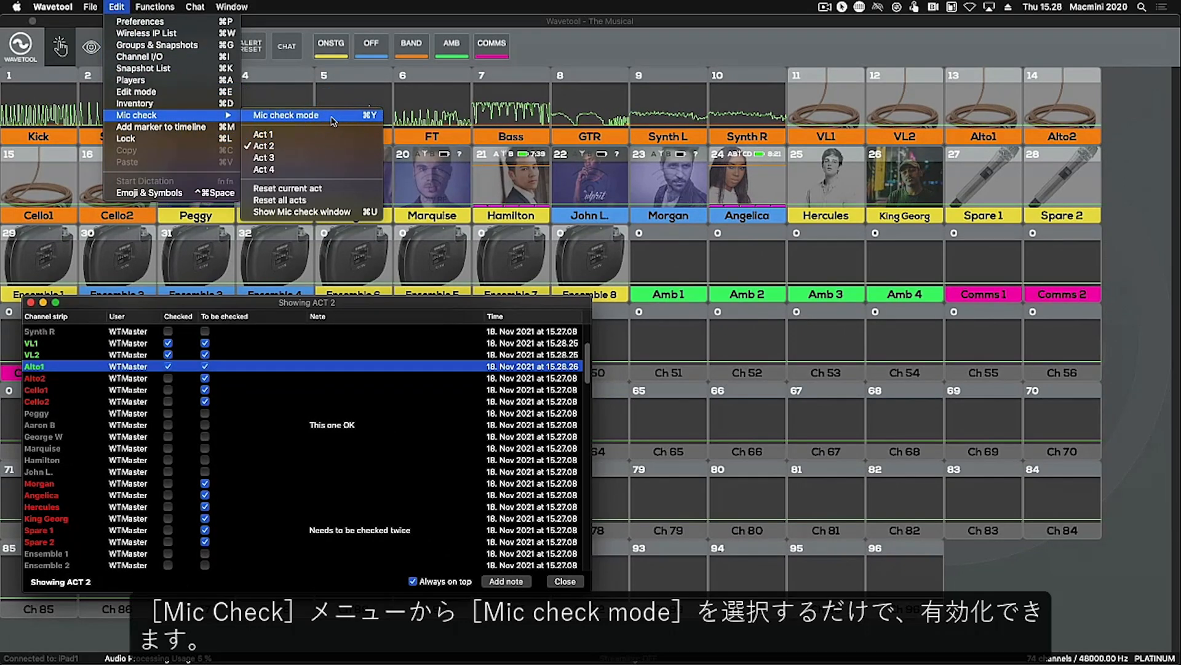
# Turn on Mic check mode on the main grid for Act 2.
pyautogui.click(285, 115)
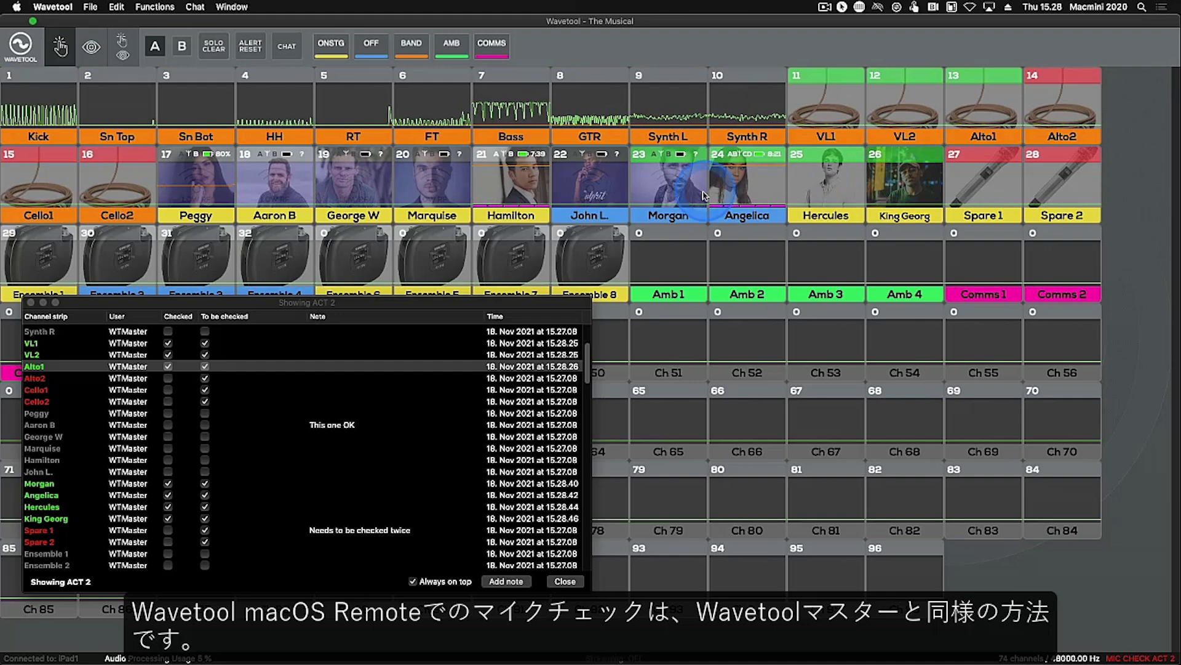
pyautogui.moveTo(683, 184)
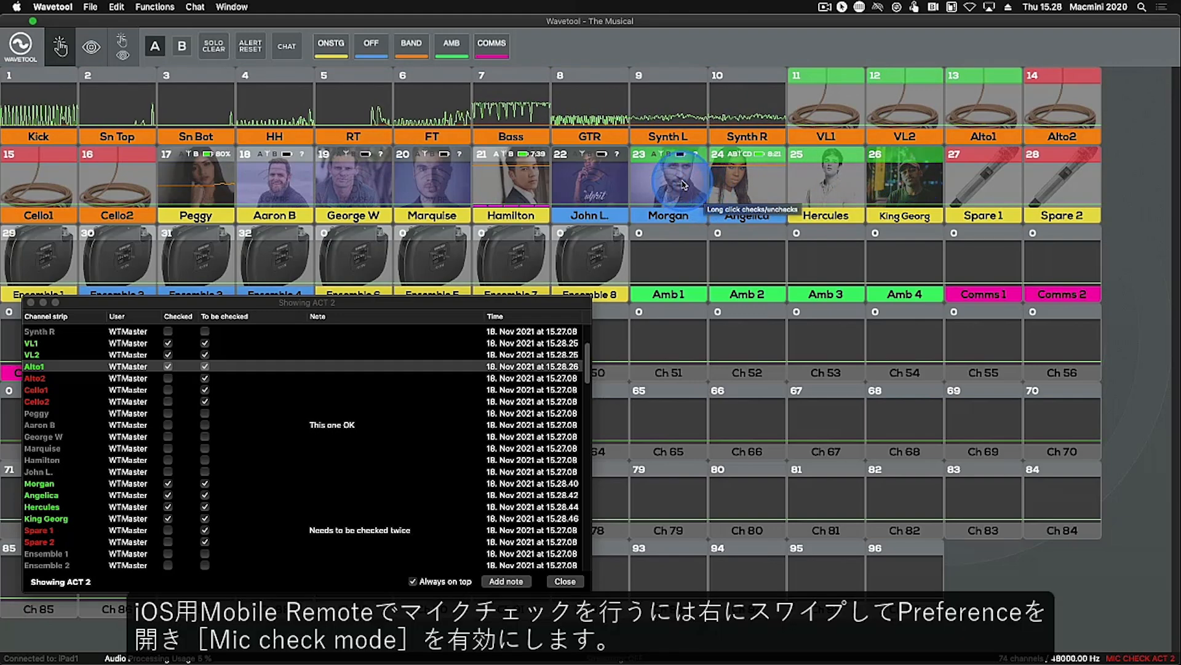